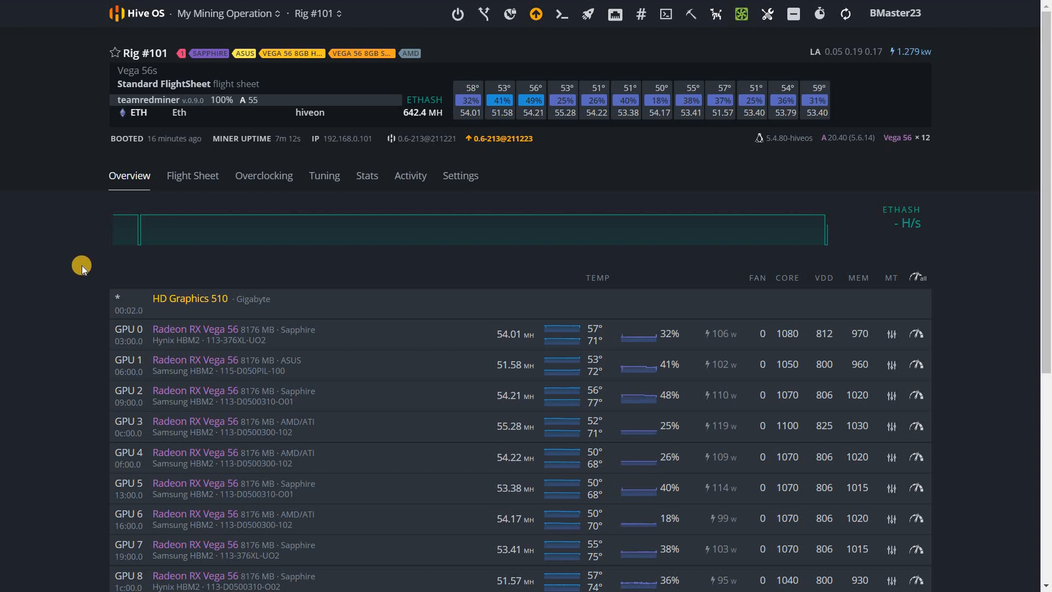
{"action": "mouse_move", "coordinate": [86, 261]}
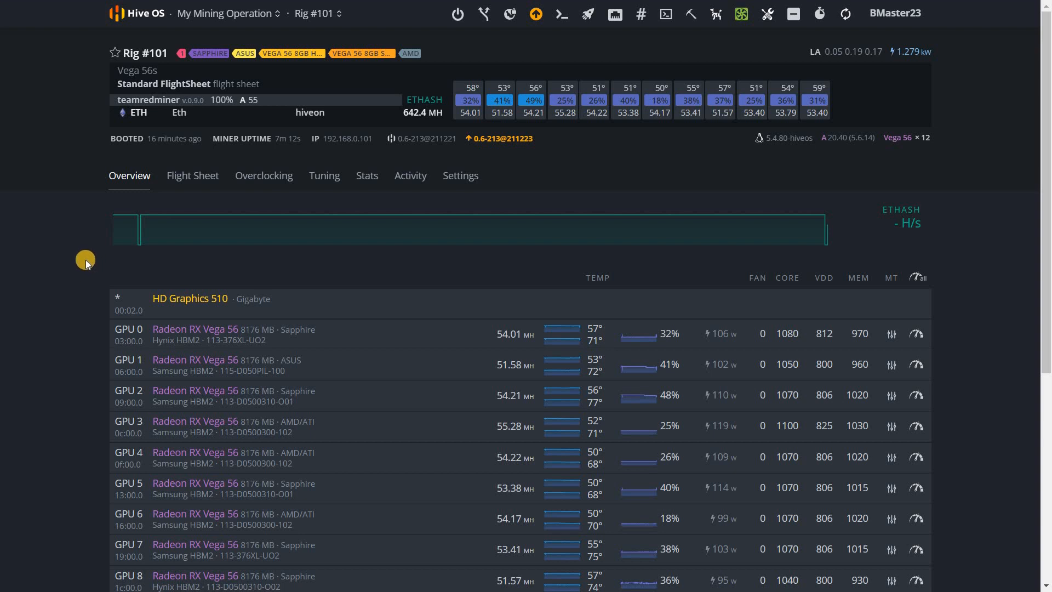
{"action": "mouse_move", "coordinate": [83, 247]}
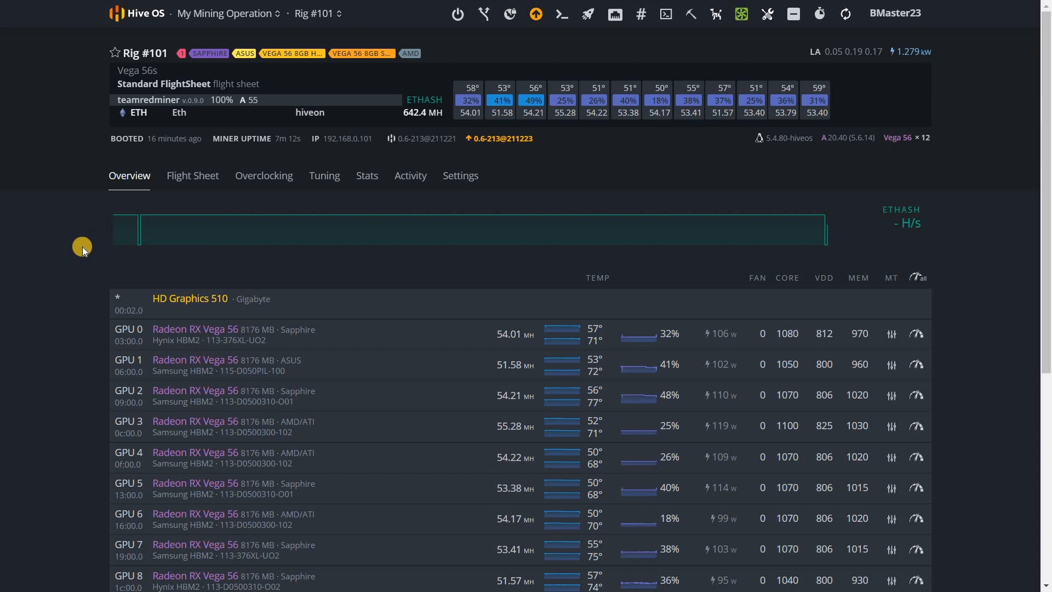
{"action": "mouse_move", "coordinate": [129, 333]}
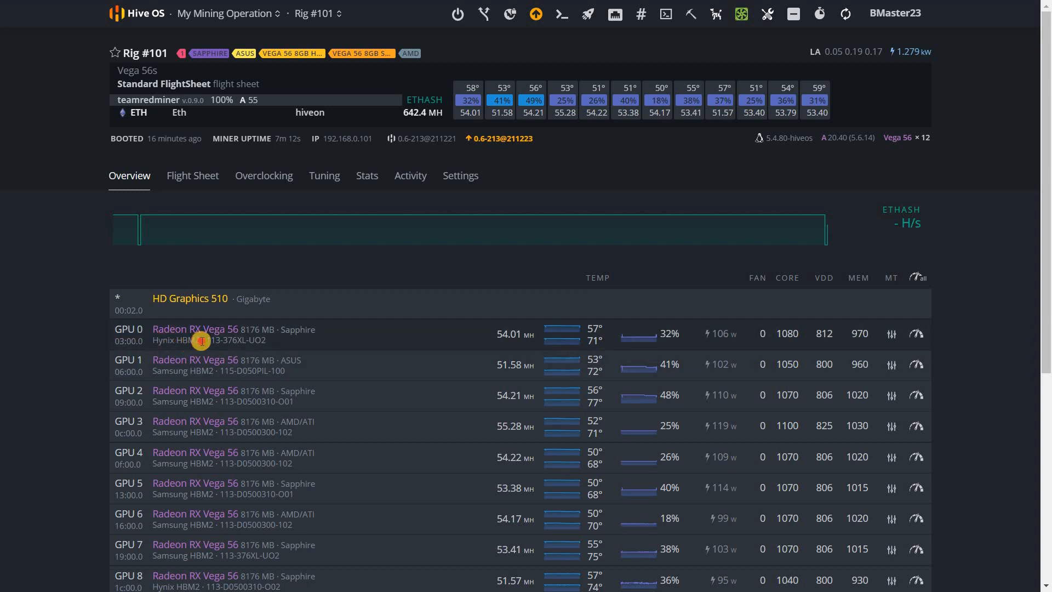
Review GPU 0's Hynix HBM2 overclock settings and memory timing string, then dismiss without applying.
{"action": "double_click", "coordinate": [175, 340]}
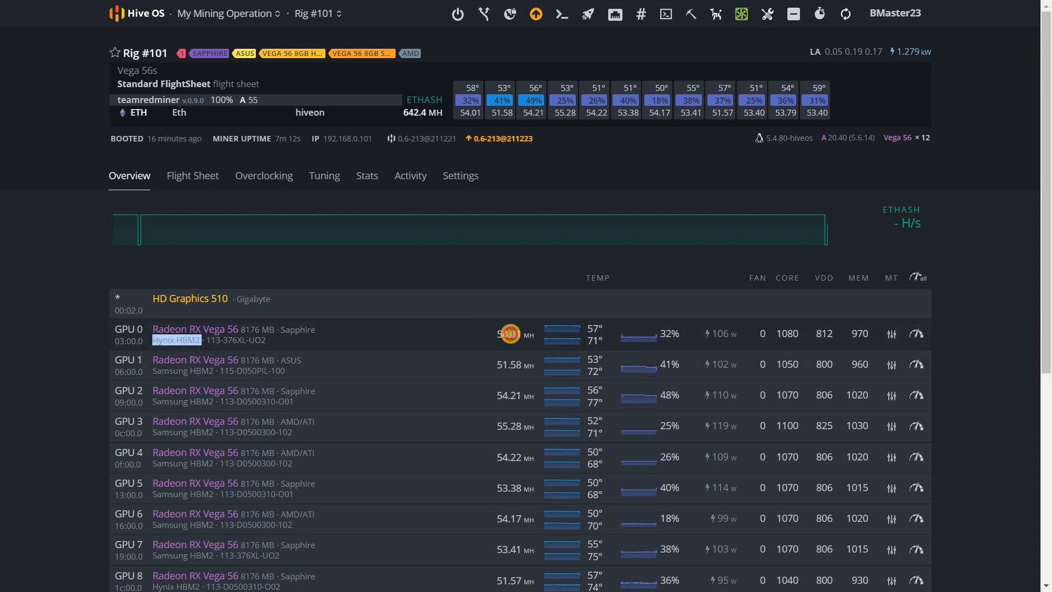
{"action": "mouse_move", "coordinate": [553, 330]}
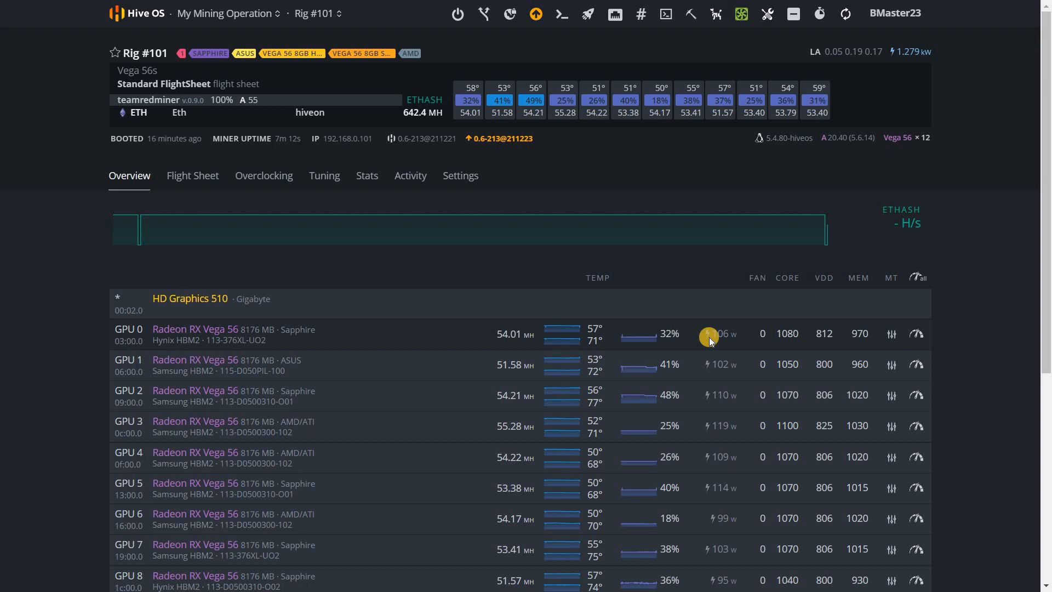
{"action": "mouse_move", "coordinate": [128, 257]}
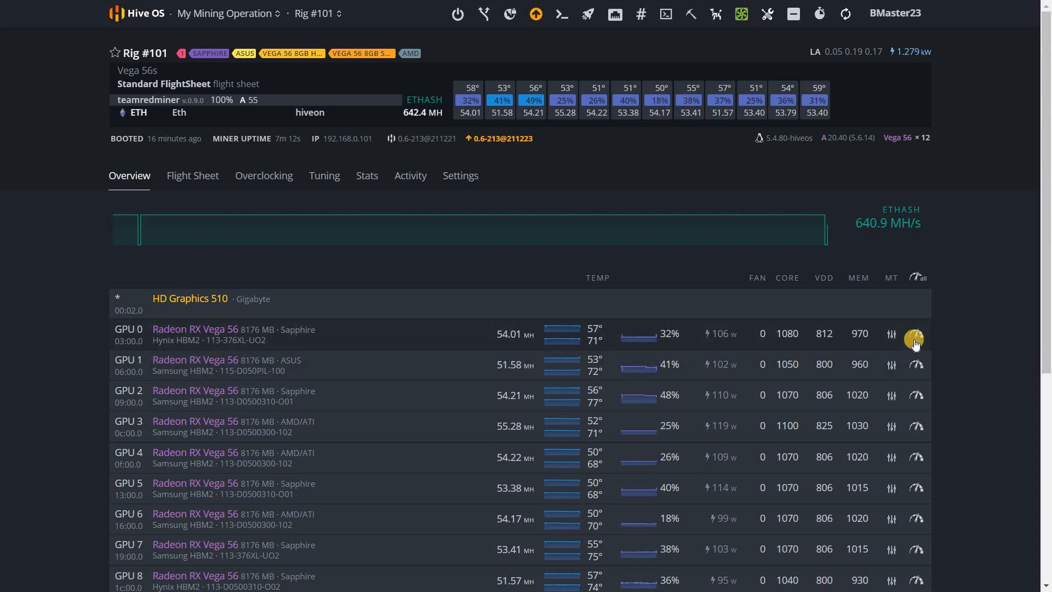
{"action": "left_click", "coordinate": [891, 334]}
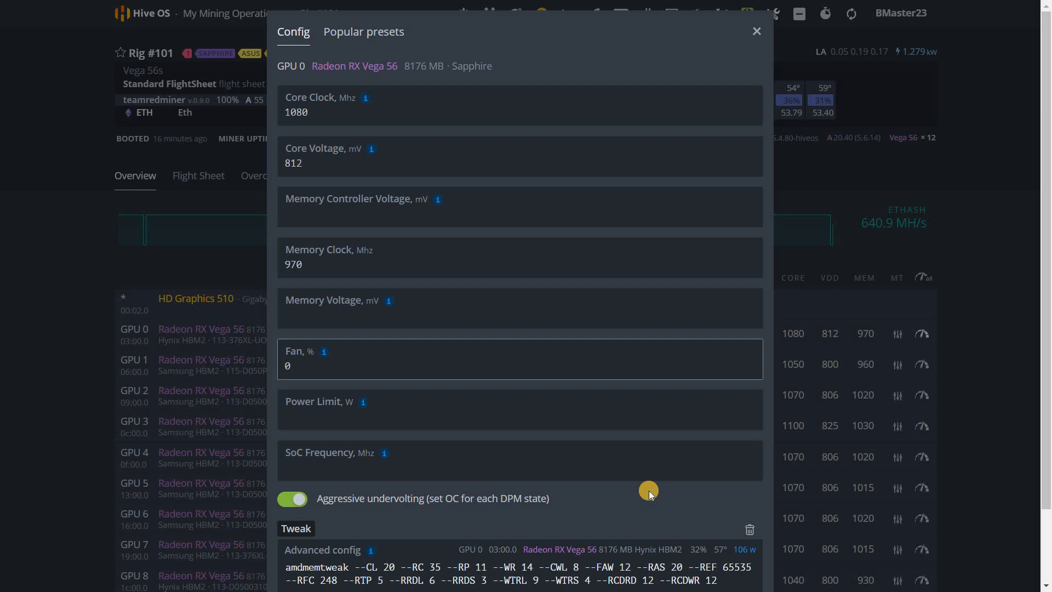
{"action": "scroll", "scroll_direction": "down", "scroll_amount": 3}
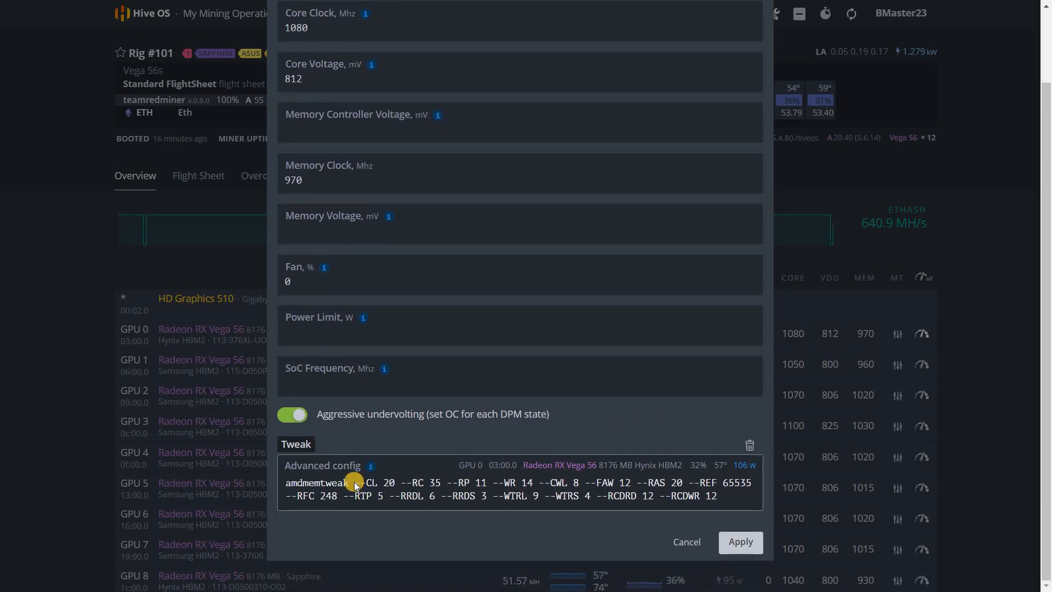
{"action": "left_click_drag", "start_coordinate": [354, 483], "coordinate": [716, 495]}
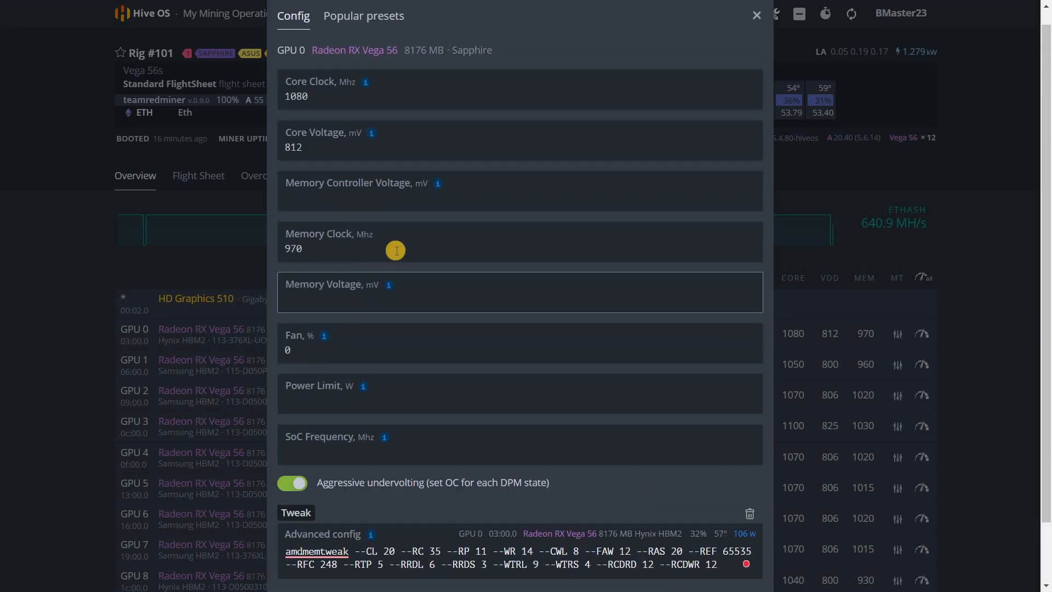
{"action": "scroll", "scroll_direction": "down", "scroll_amount": 3}
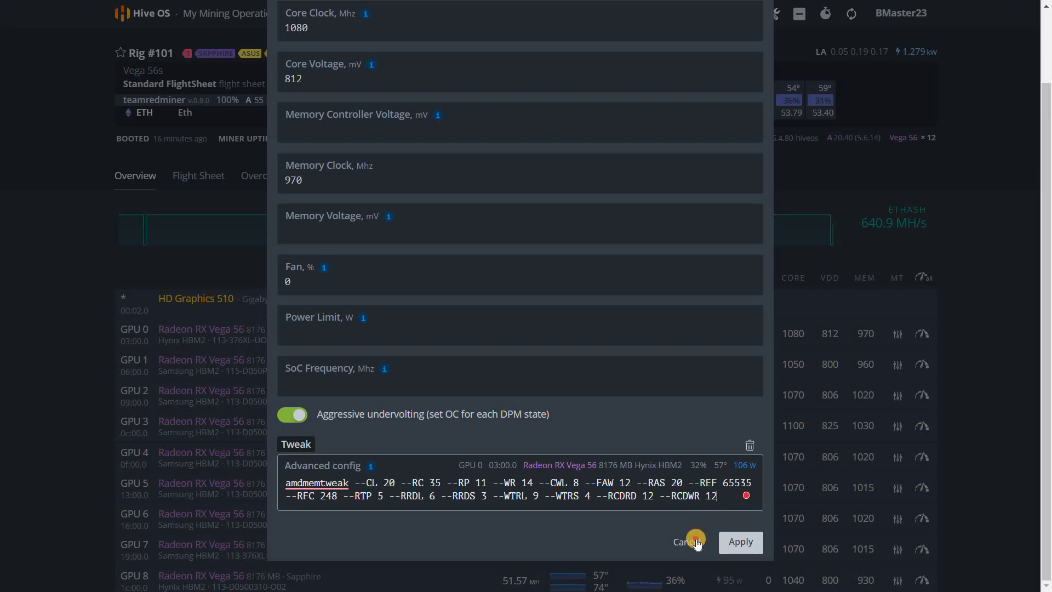
{"action": "left_click", "coordinate": [680, 542]}
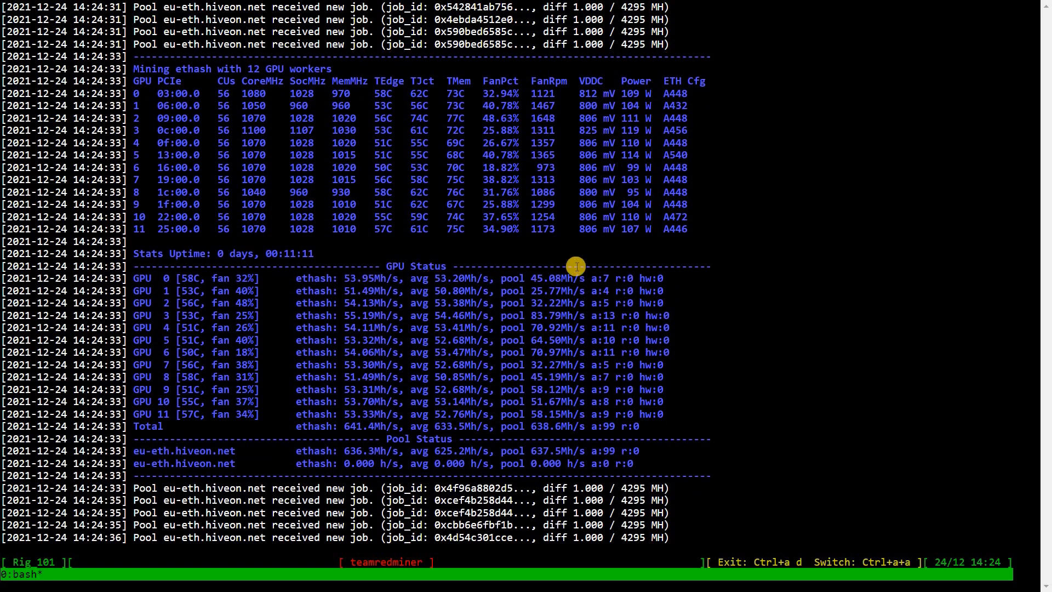
Scroll through the teamredminer console output showing per-GPU hashrates, pool status and accepted shares.
{"action": "scroll", "scroll_direction": "down", "scroll_amount": 3}
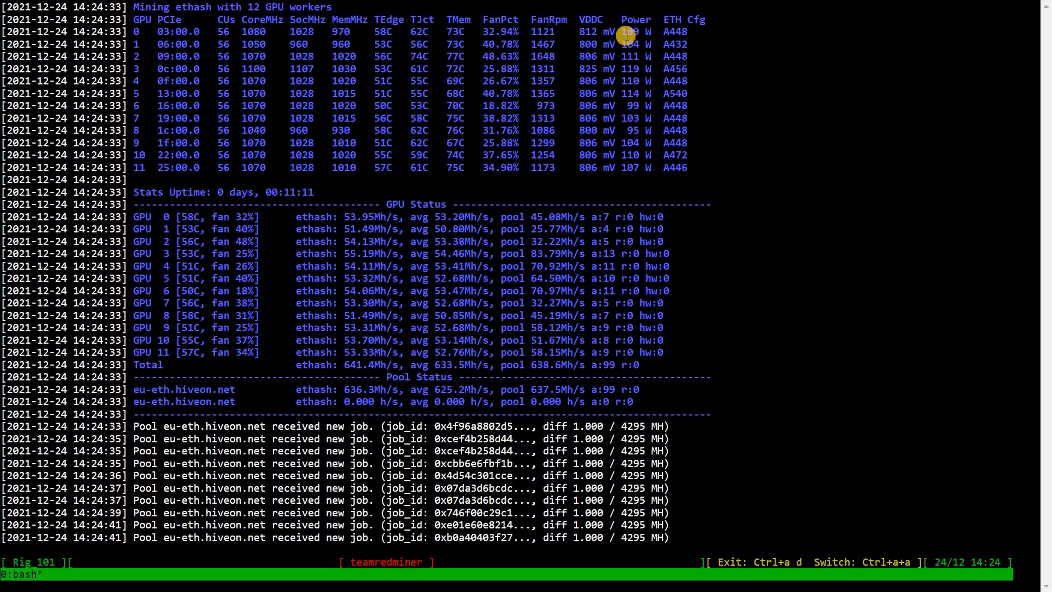
{"action": "scroll", "scroll_direction": "down", "scroll_amount": 3}
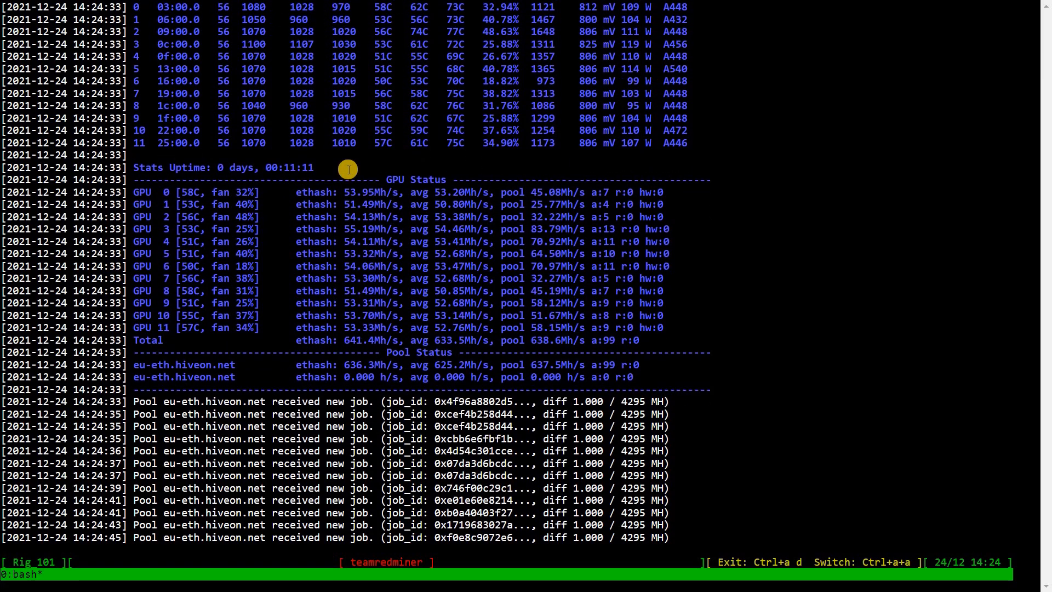
{"action": "scroll", "scroll_direction": "down", "scroll_amount": 3}
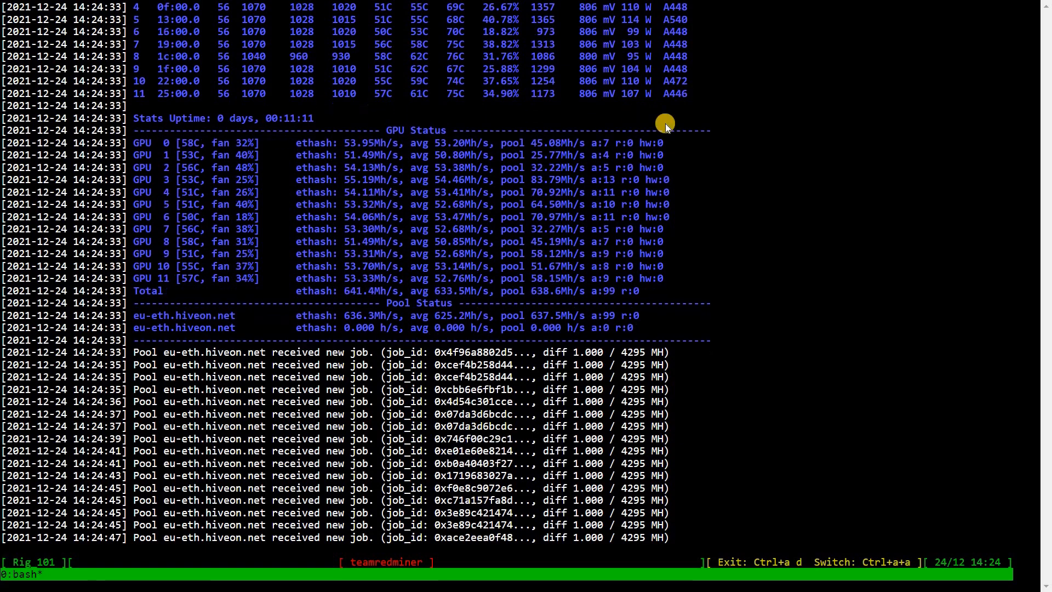
{"action": "scroll", "scroll_direction": "down", "scroll_amount": 3}
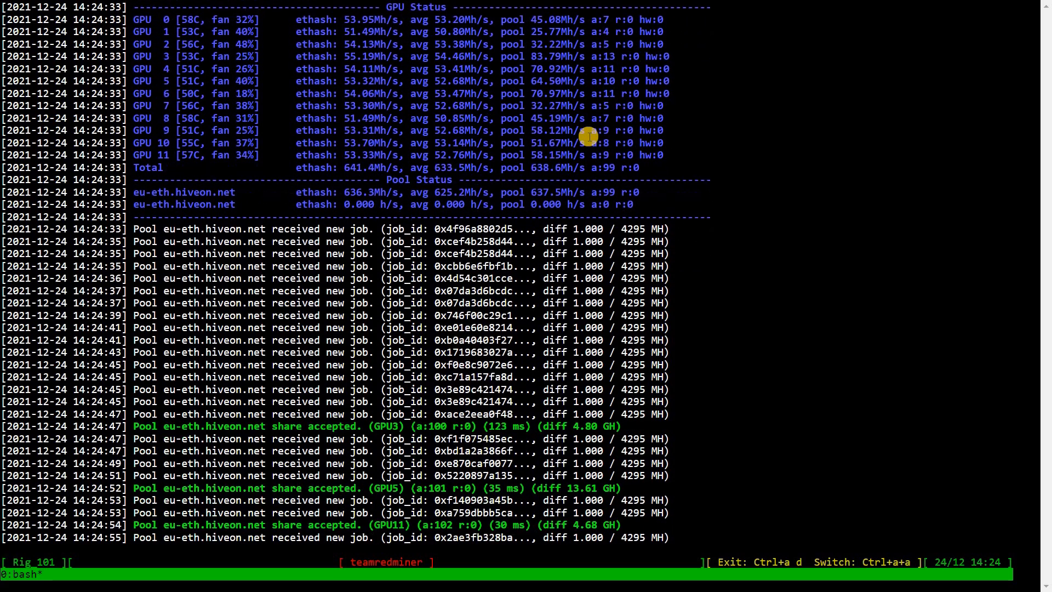
{"action": "scroll", "scroll_direction": "down", "scroll_amount": 3}
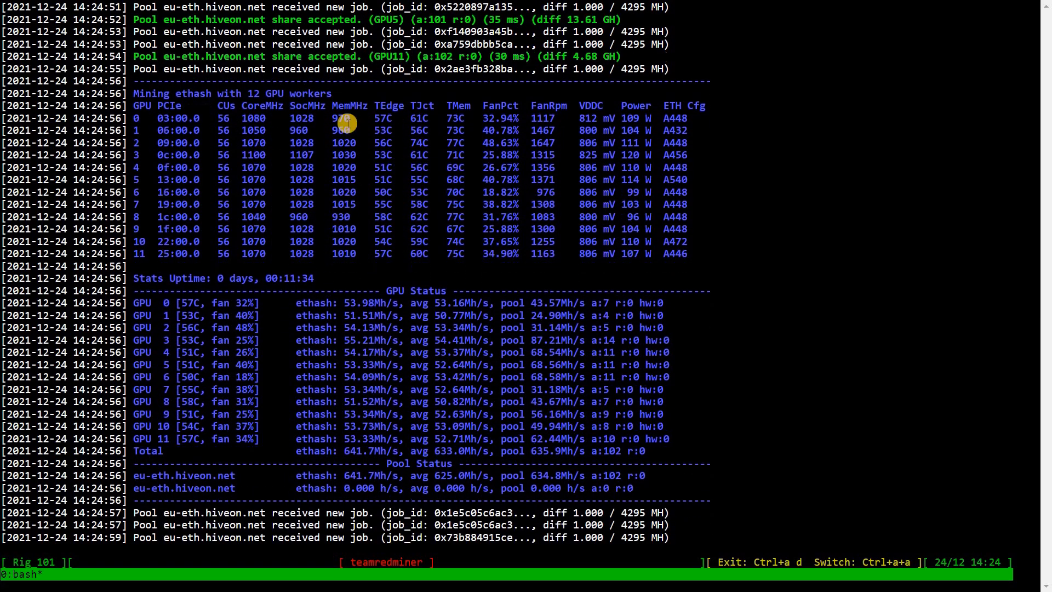
{"action": "scroll", "scroll_direction": "down", "scroll_amount": 3}
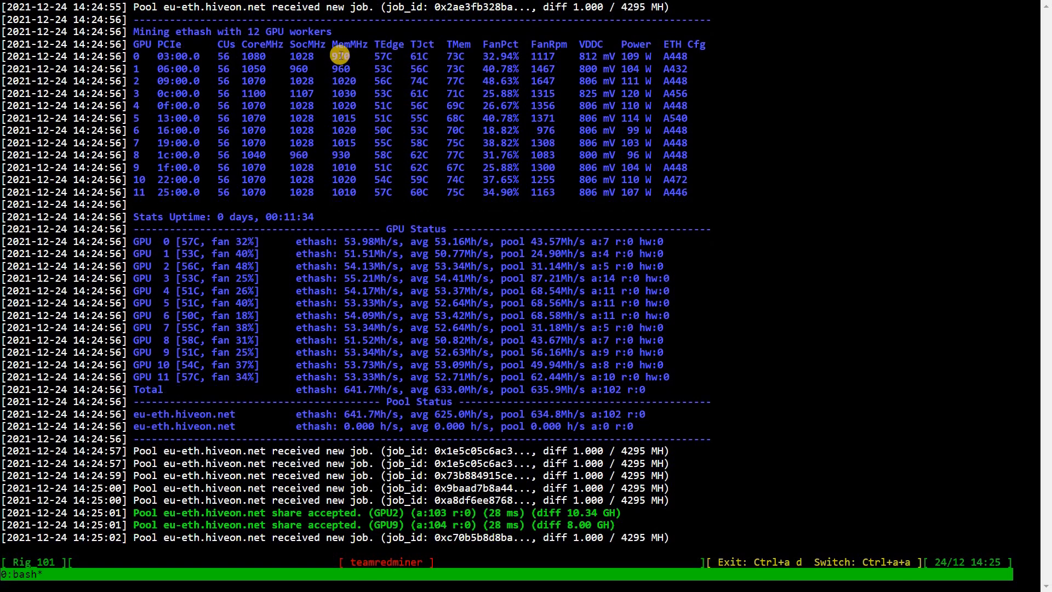
{"action": "scroll", "scroll_direction": "down", "scroll_amount": 3}
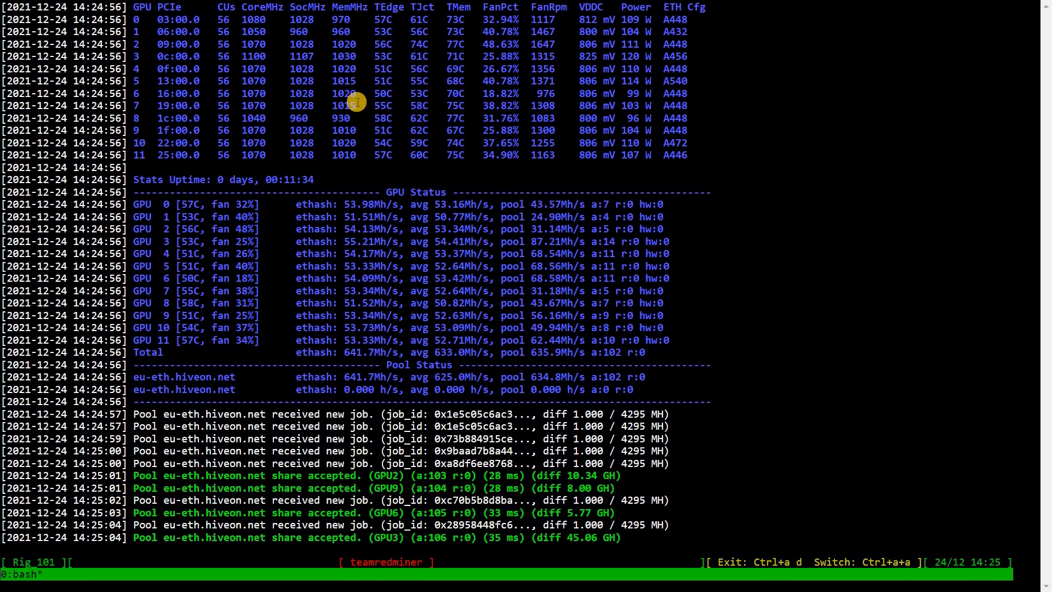
{"action": "scroll", "scroll_direction": "down", "scroll_amount": 3}
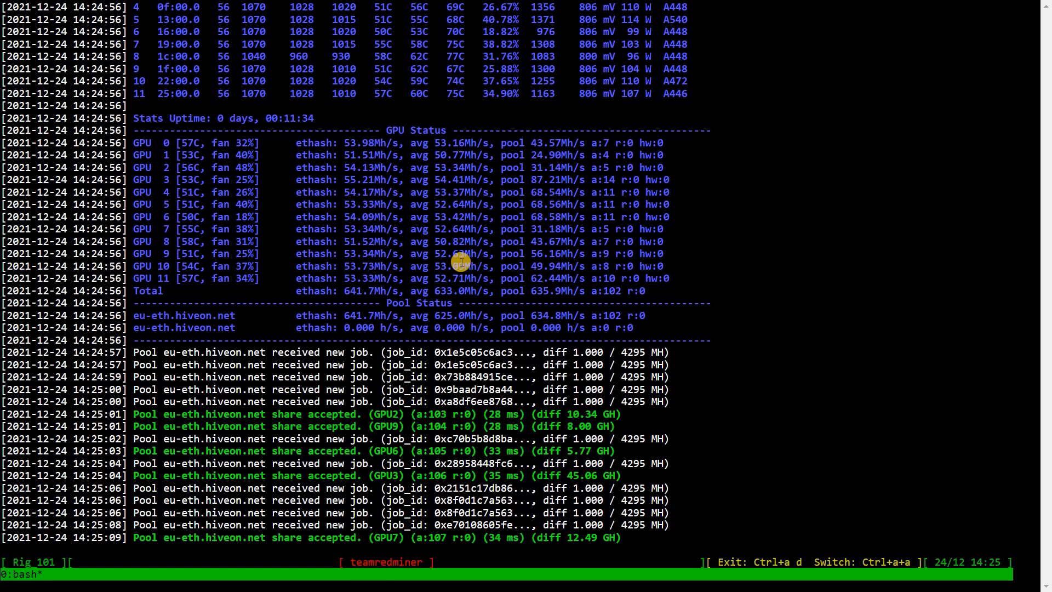
{"action": "scroll", "scroll_direction": "down", "scroll_amount": 3}
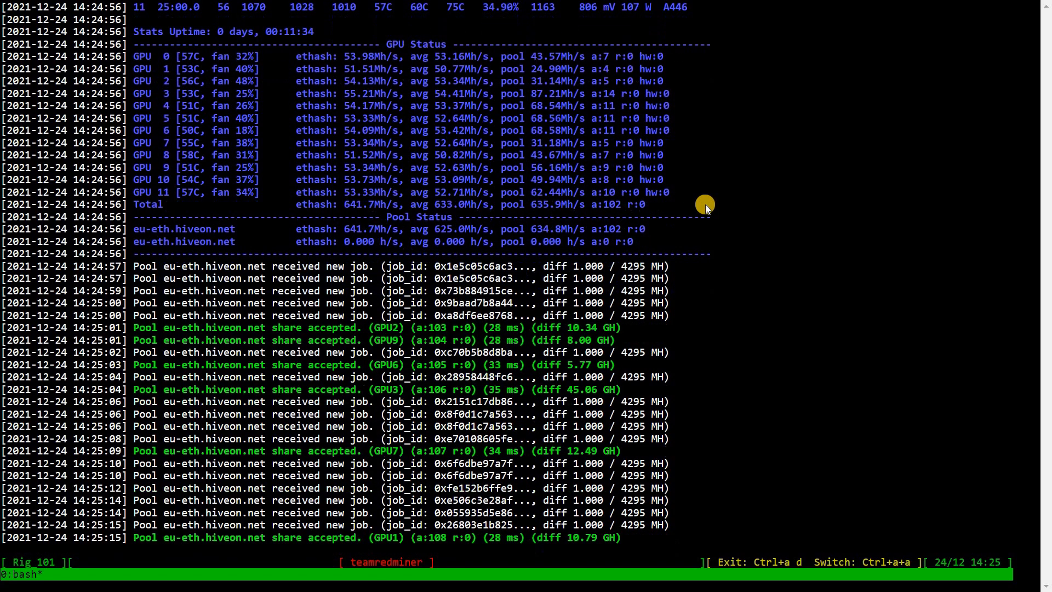
{"action": "scroll", "scroll_direction": "down", "scroll_amount": 3}
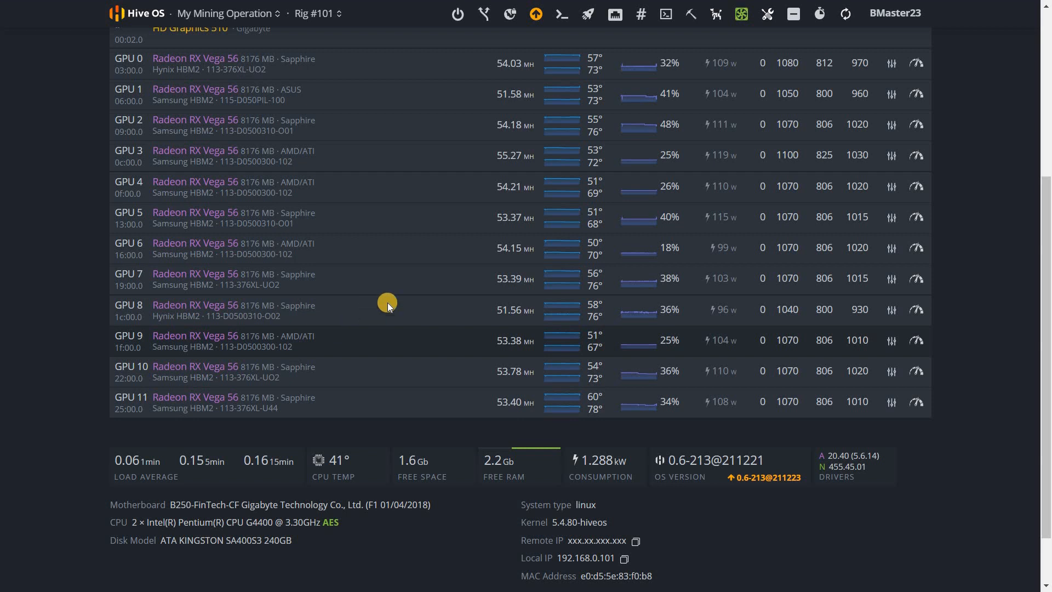
Scroll the Overview to the GPU table and bring up GPU 8's 1040/800/930 tuning settings.
{"action": "scroll", "scroll_direction": "down", "scroll_amount": 3}
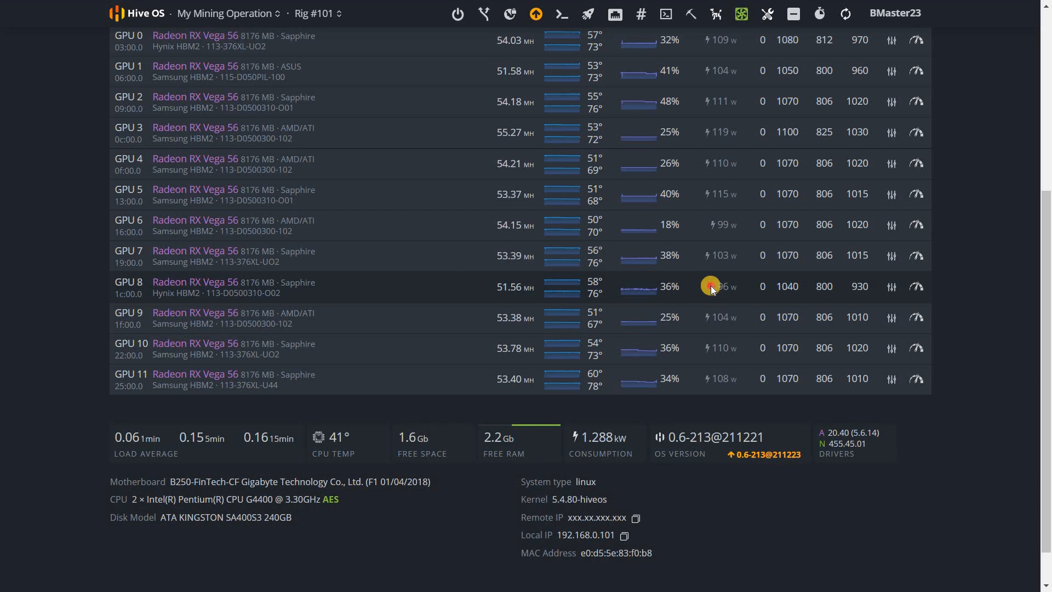
{"action": "mouse_move", "coordinate": [742, 293]}
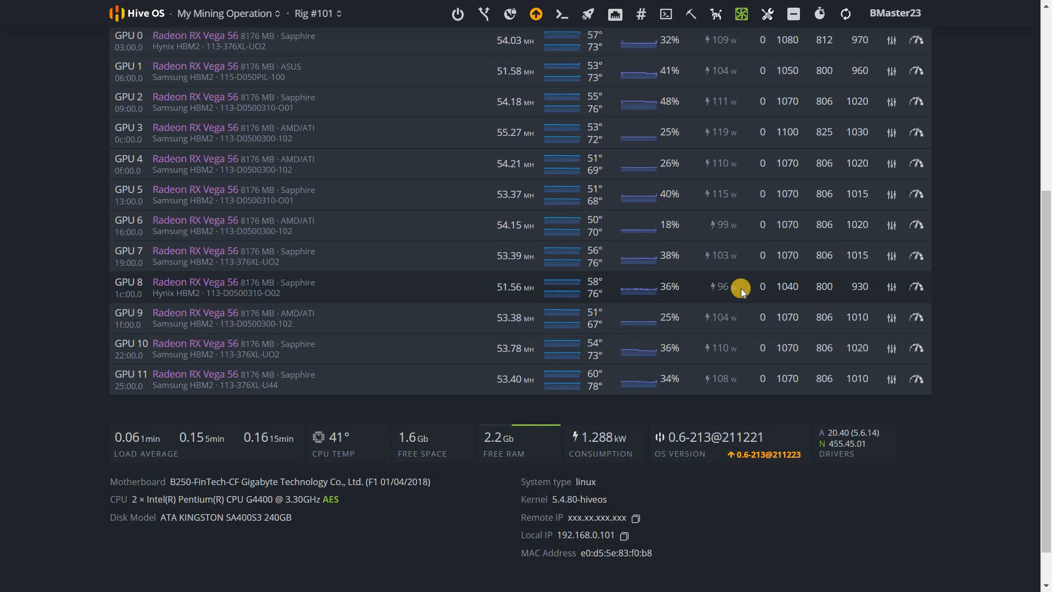
{"action": "mouse_move", "coordinate": [851, 247]}
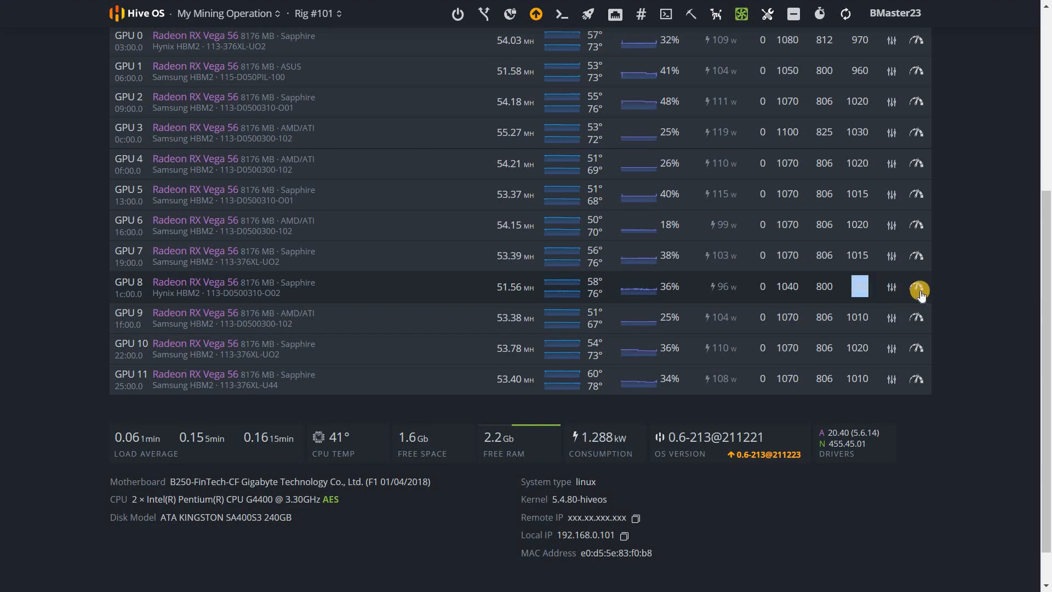
{"action": "left_click", "coordinate": [918, 289]}
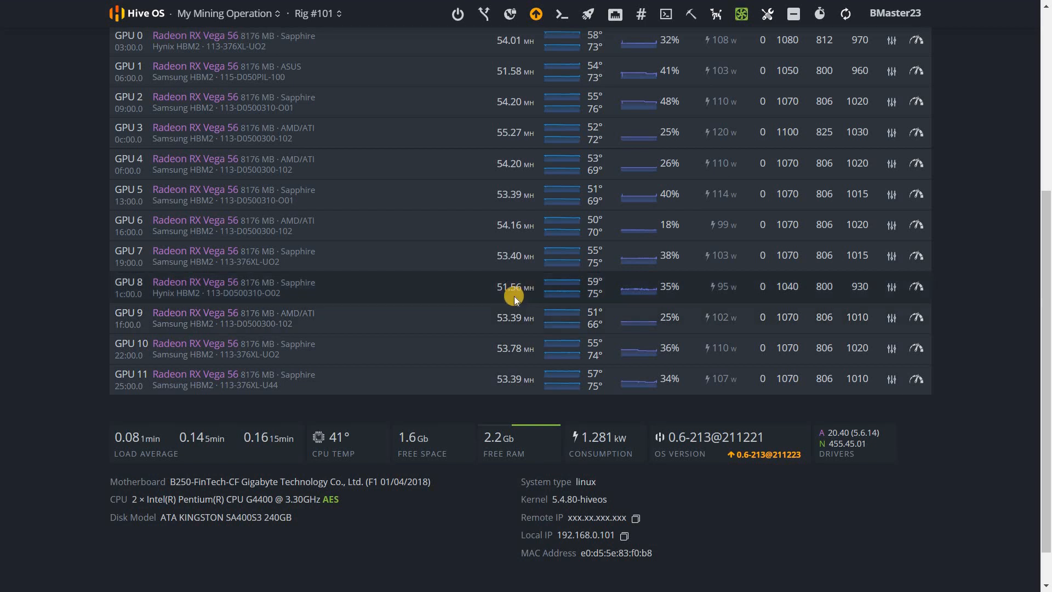
{"action": "mouse_move", "coordinate": [540, 279]}
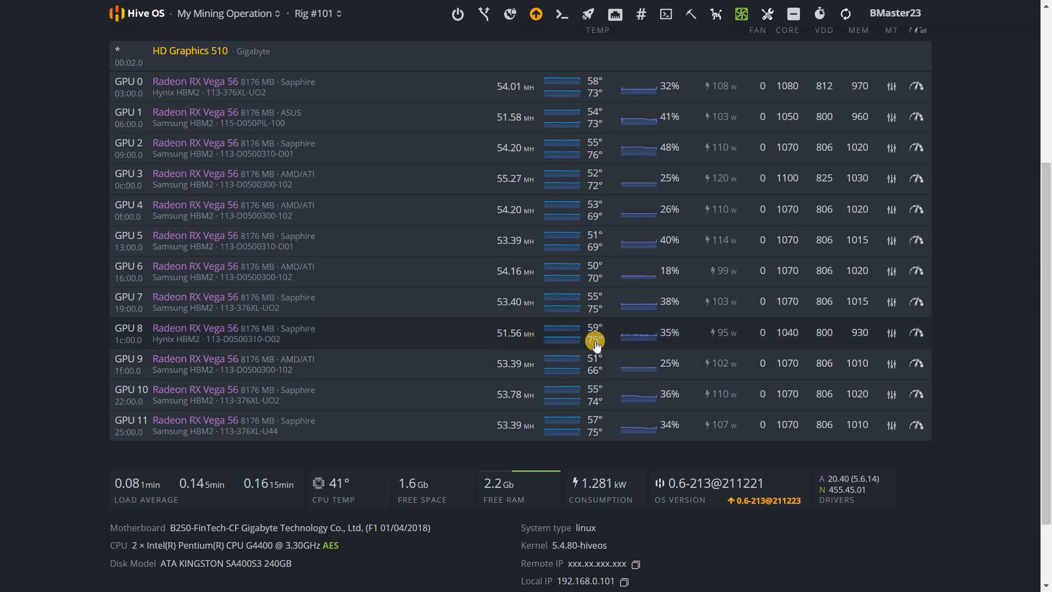
{"action": "mouse_move", "coordinate": [594, 341]}
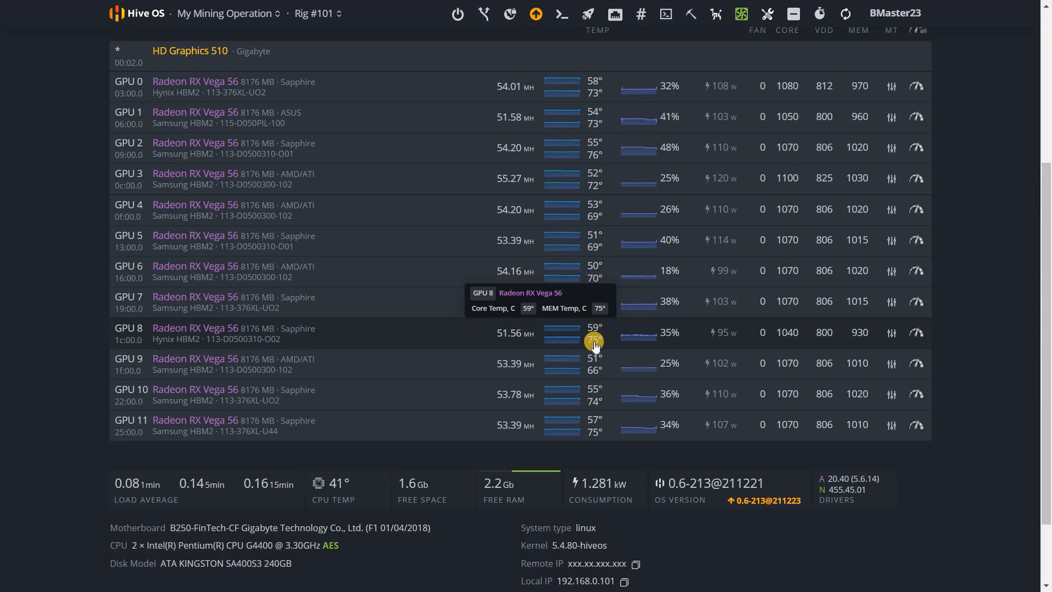
{"action": "mouse_move", "coordinate": [512, 346]}
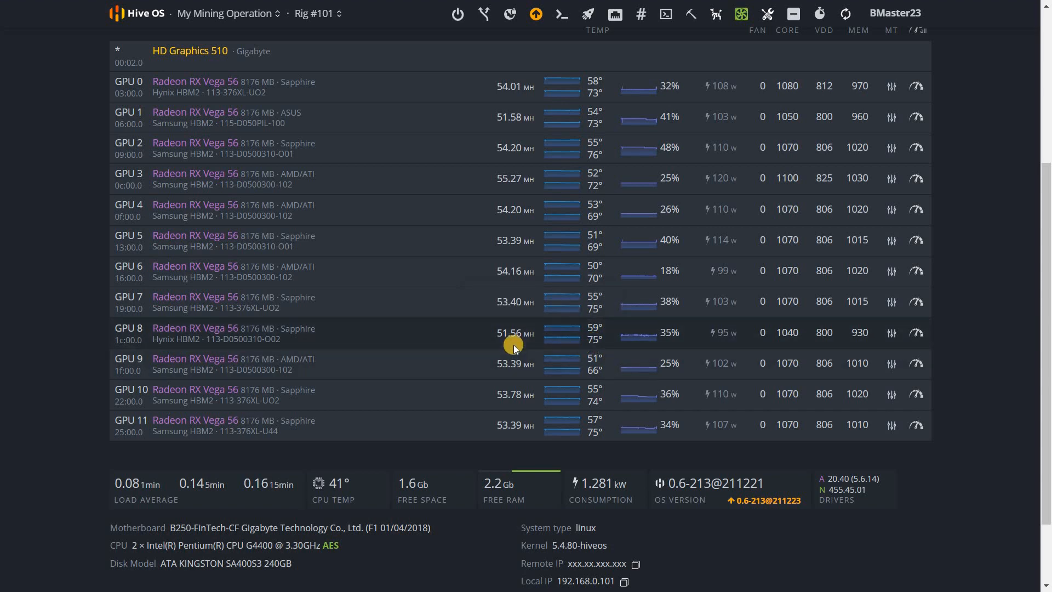
{"action": "mouse_move", "coordinate": [537, 351]}
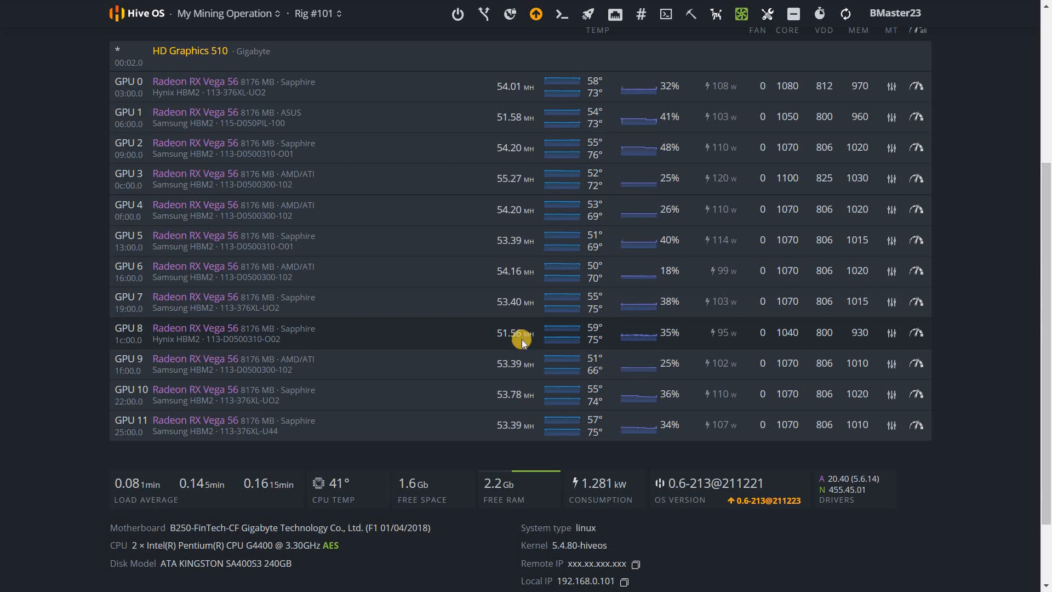
{"action": "mouse_move", "coordinate": [518, 346]}
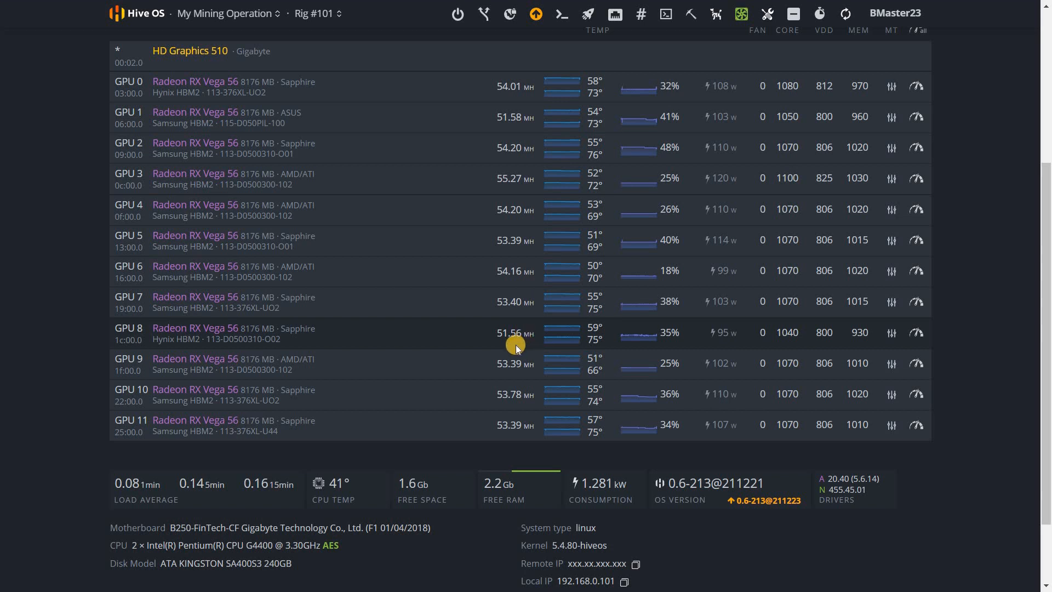